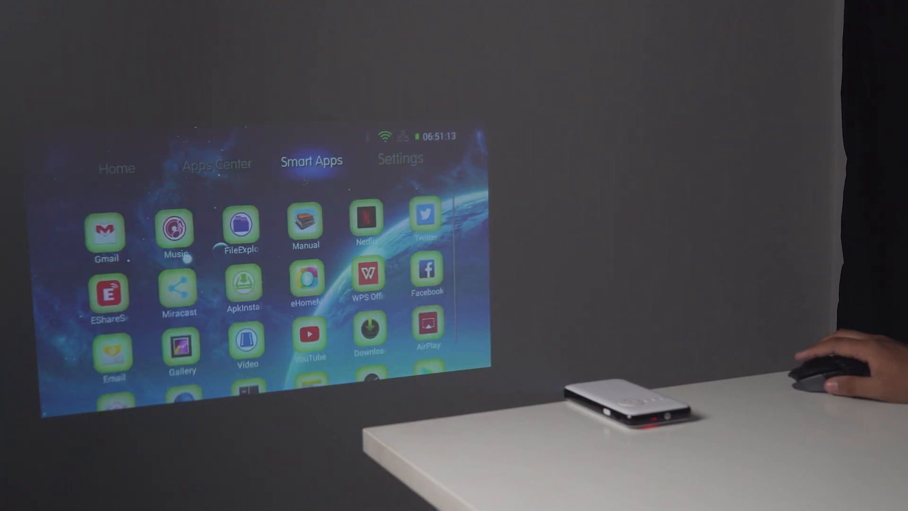
pyautogui.scroll(-3)
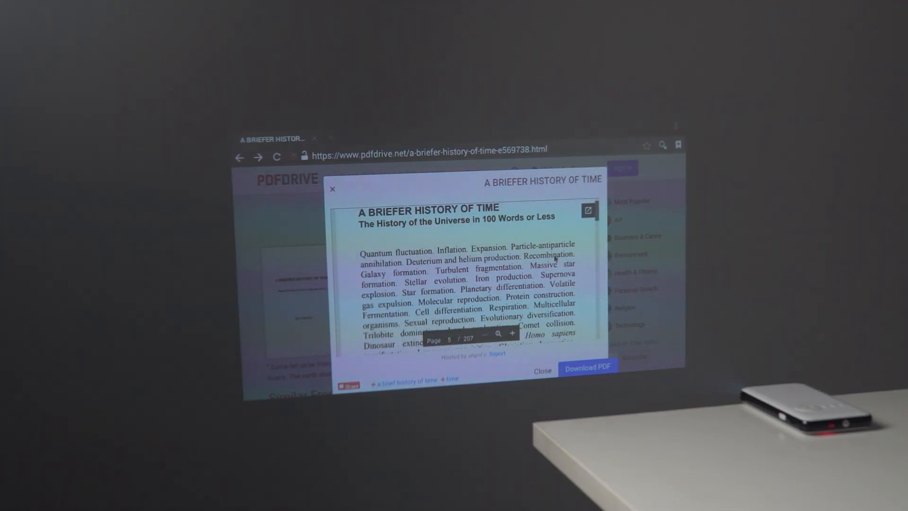
pyautogui.scroll(-3)
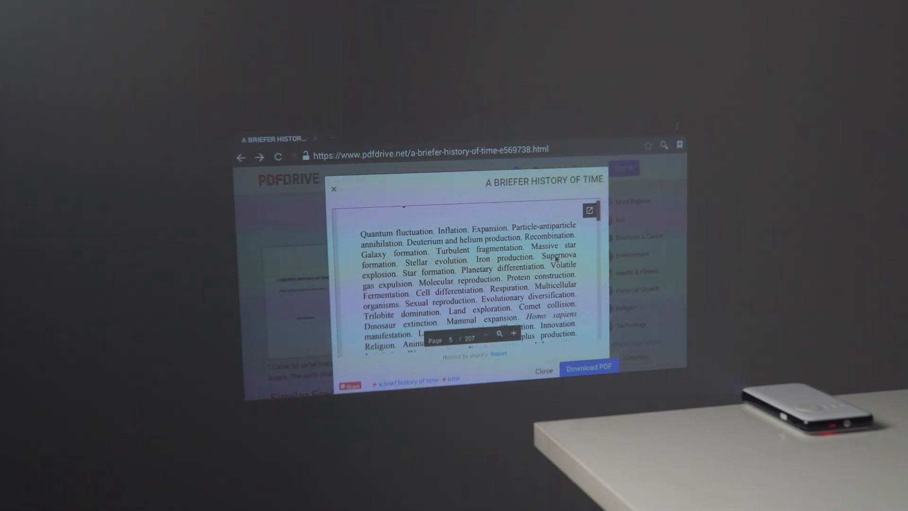
pyautogui.scroll(-3)
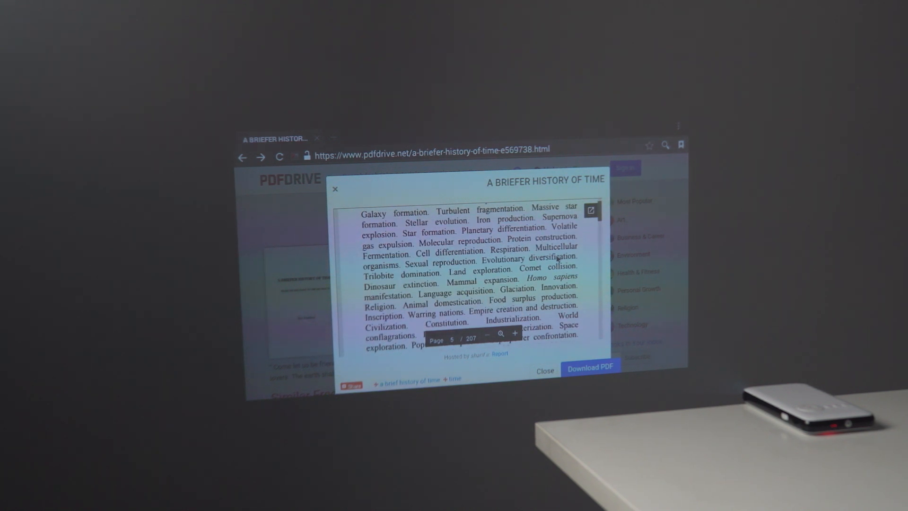